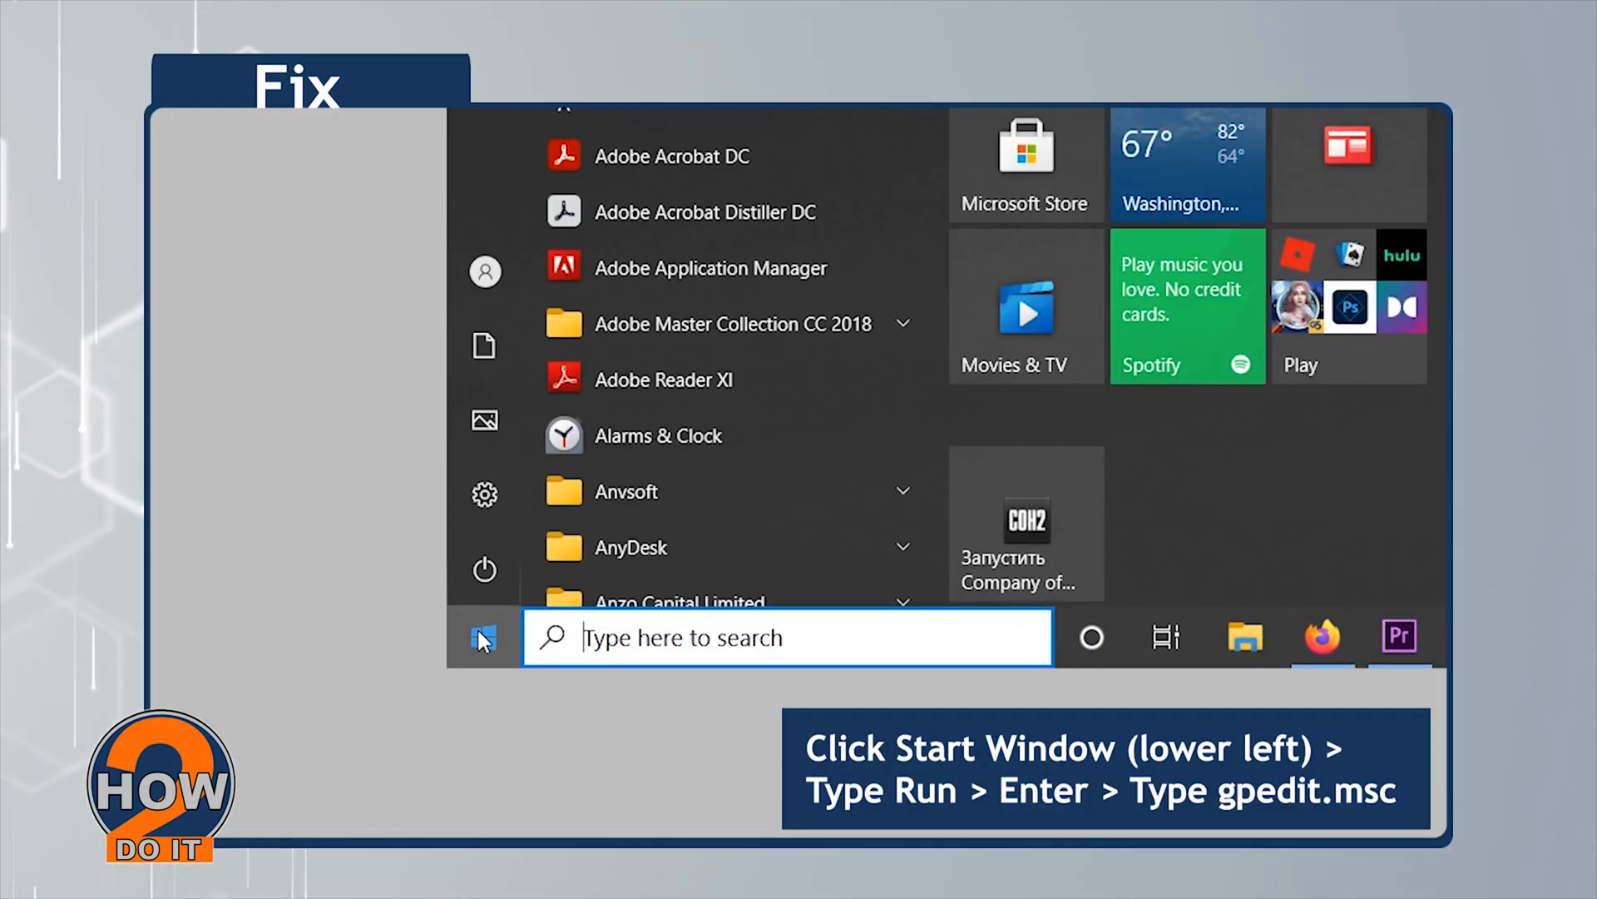
- Run gpedit.msc from the Run dialog to launch the Local Group Policy Editor
{"action": "type", "text": "ru"}
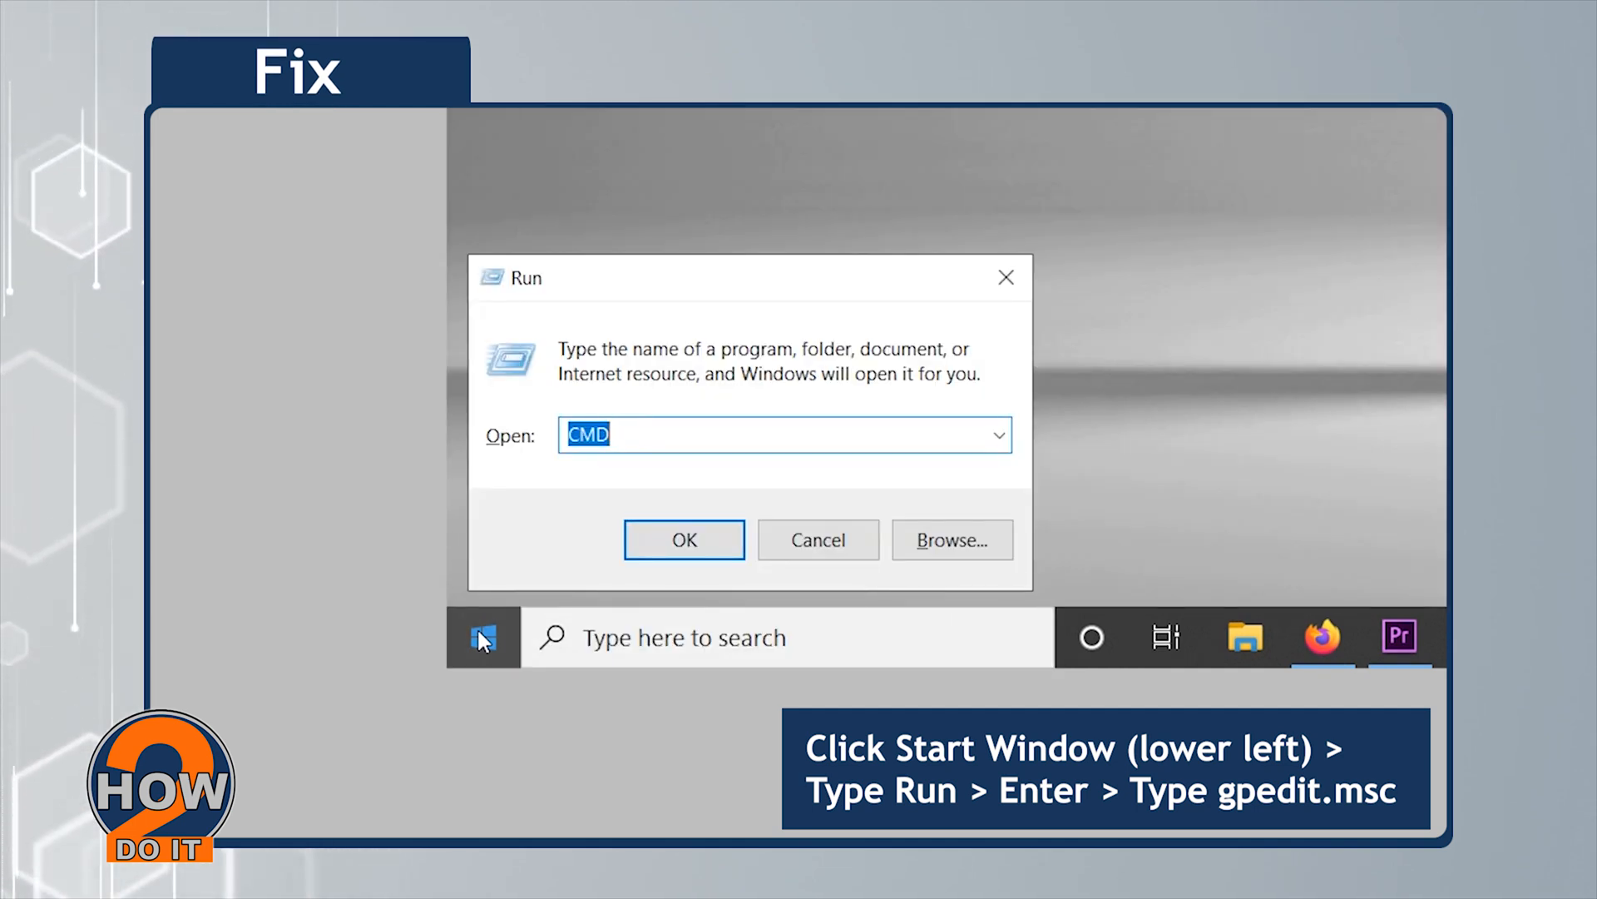
{"action": "type", "text": "g"}
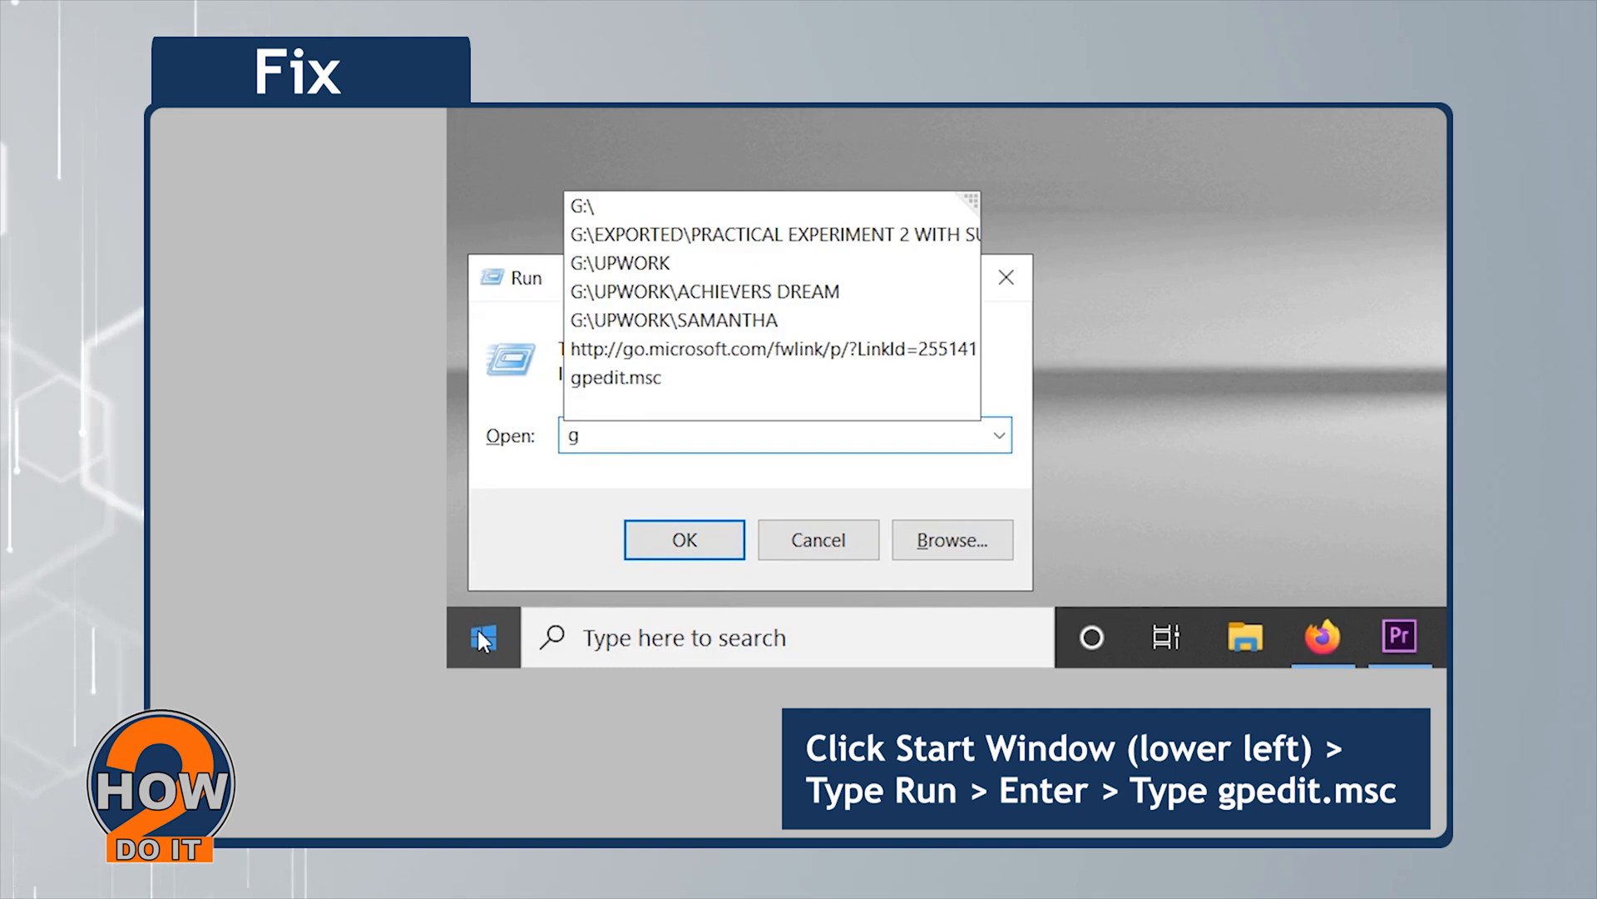
{"action": "type", "text": "gpedit.m"}
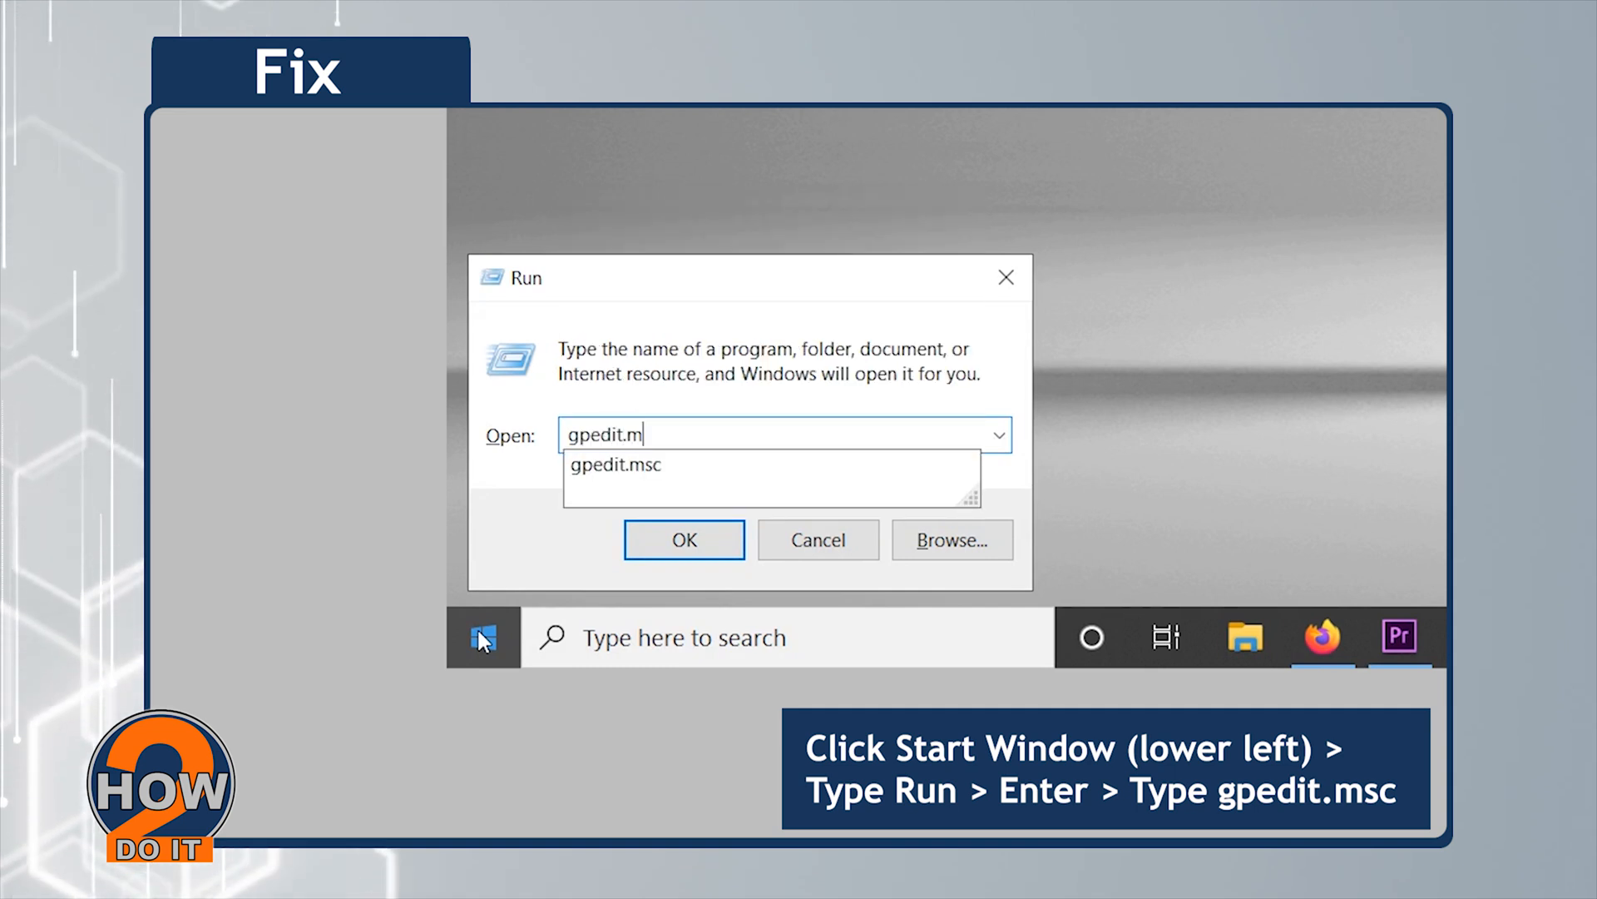
{"action": "type", "text": "sc"}
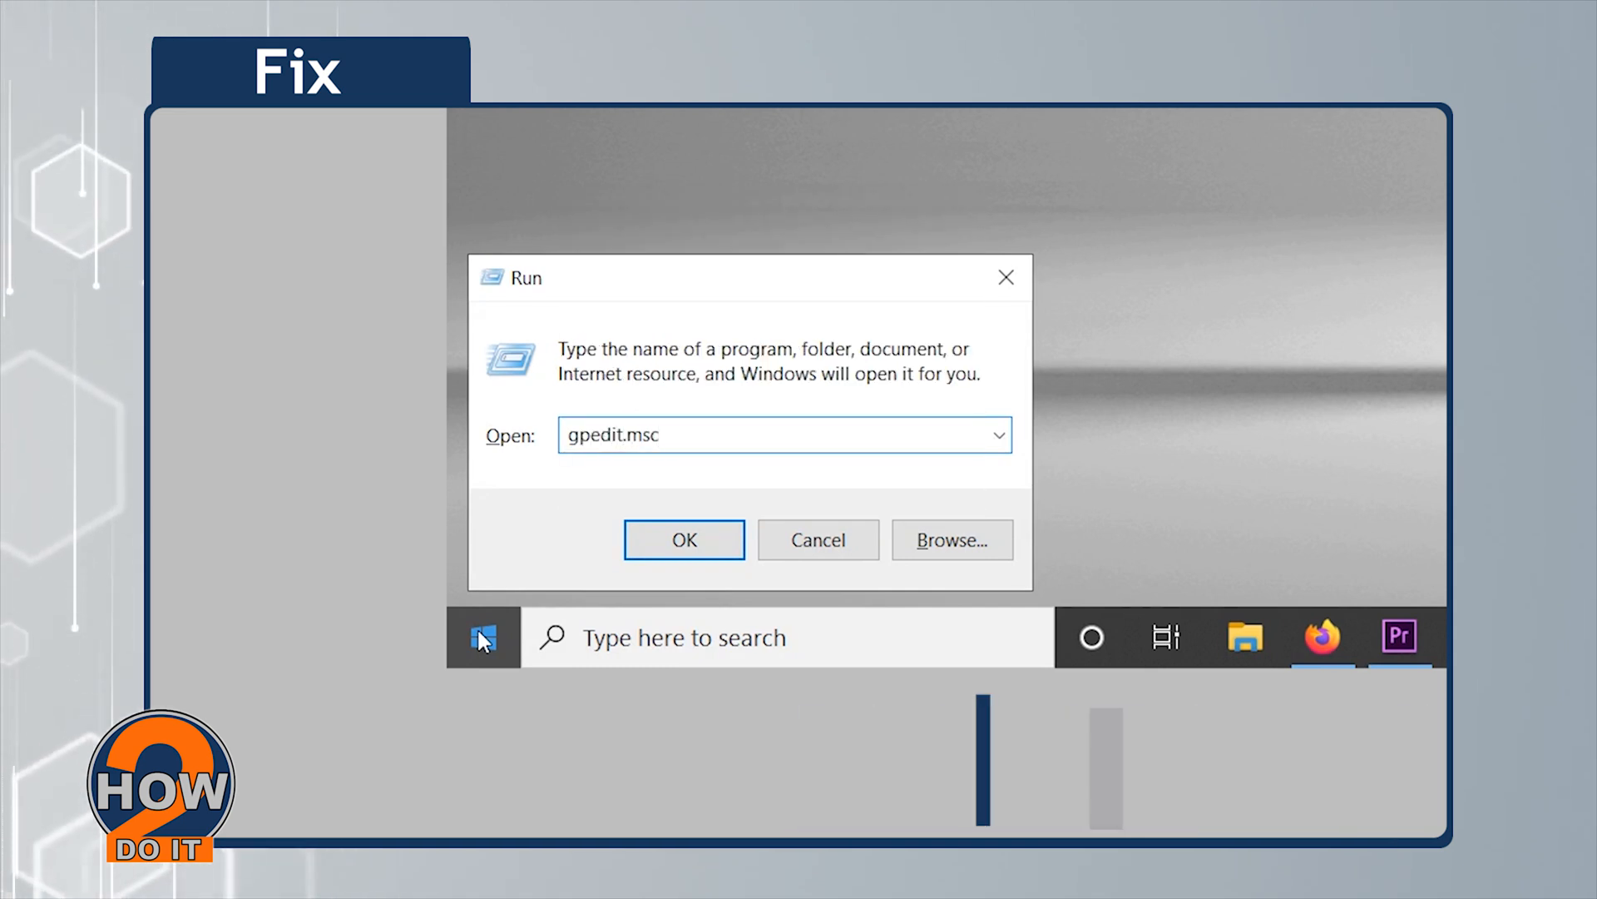
{"action": "left_click", "coordinate": [684, 539]}
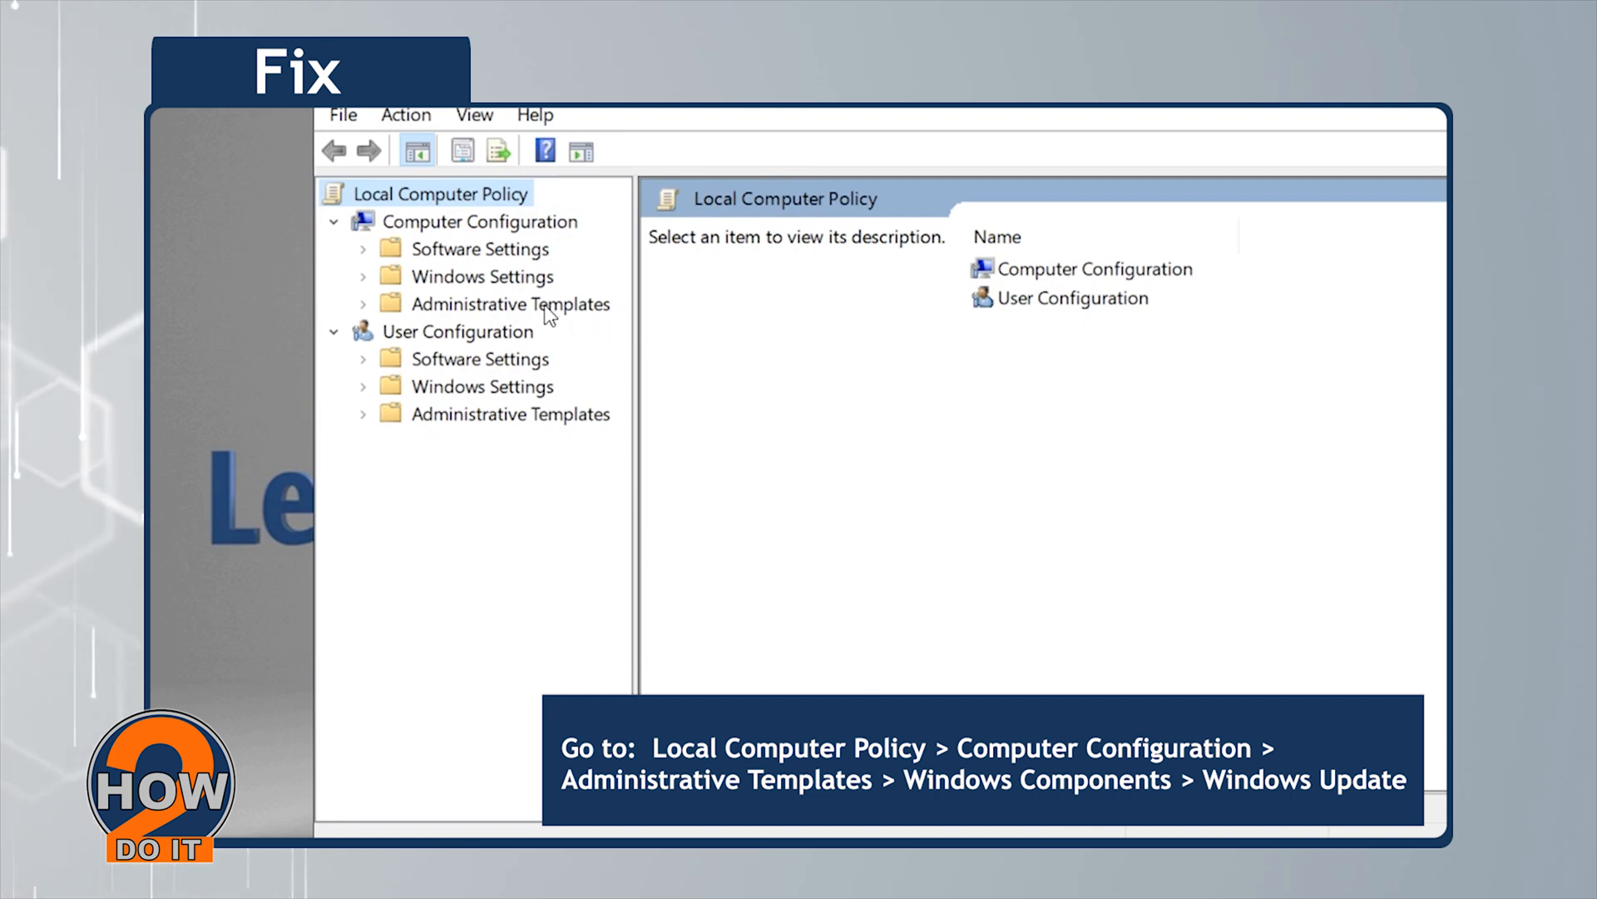
- Expand Administrative Templates under Computer Configuration and scroll Windows Components down to Windows Update
{"action": "left_click", "coordinate": [513, 303]}
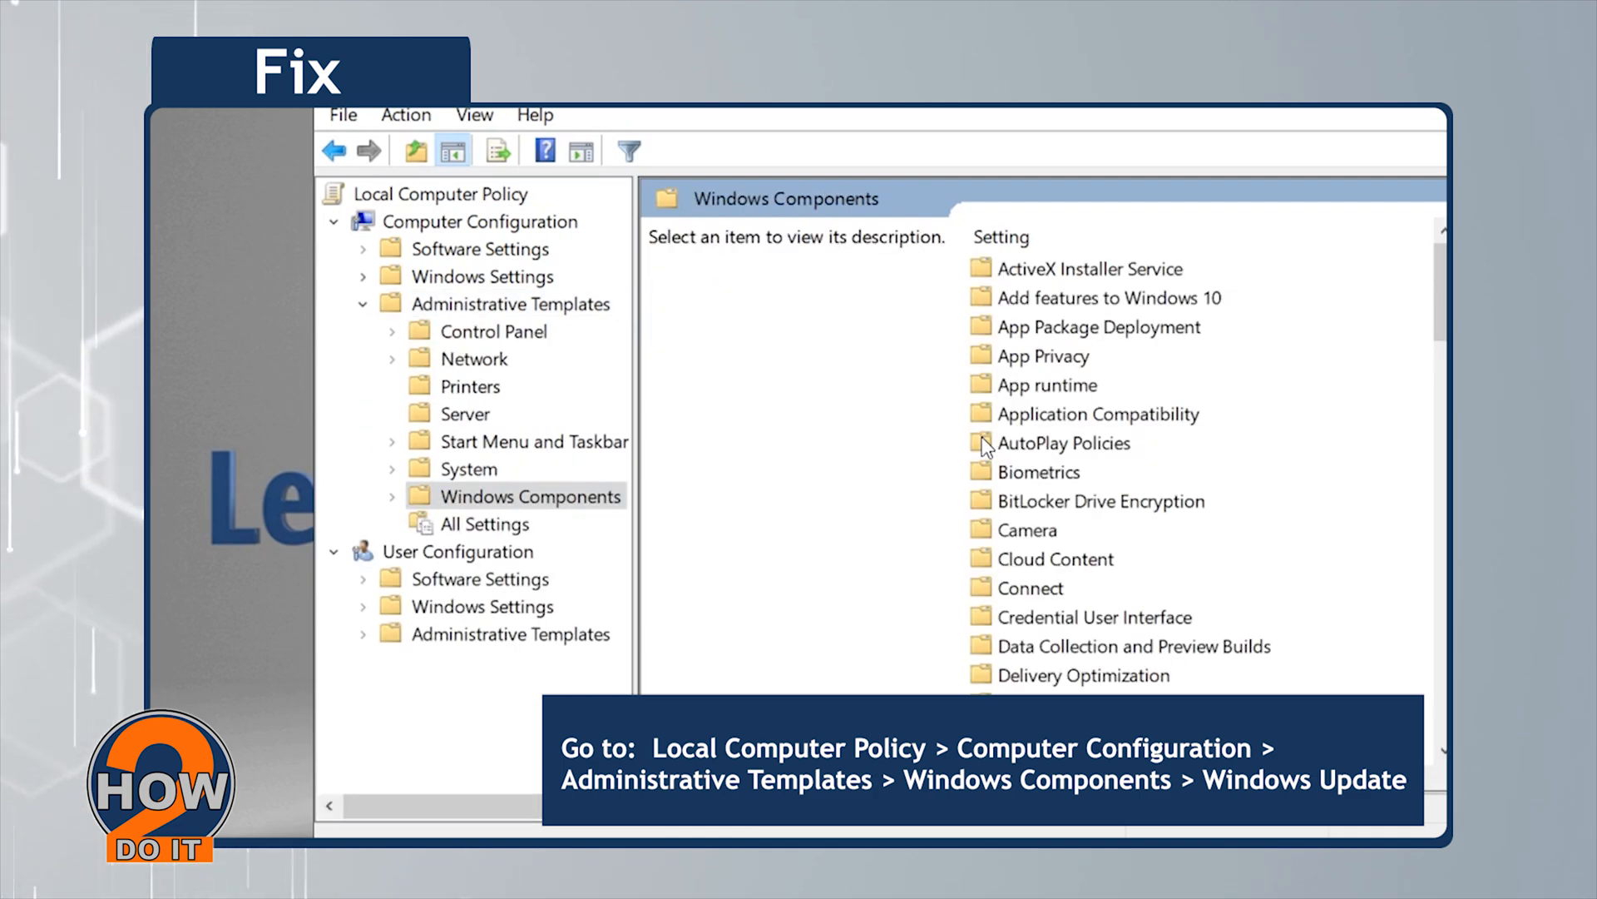
{"action": "scroll", "scroll_direction": "down", "scroll_amount": 3}
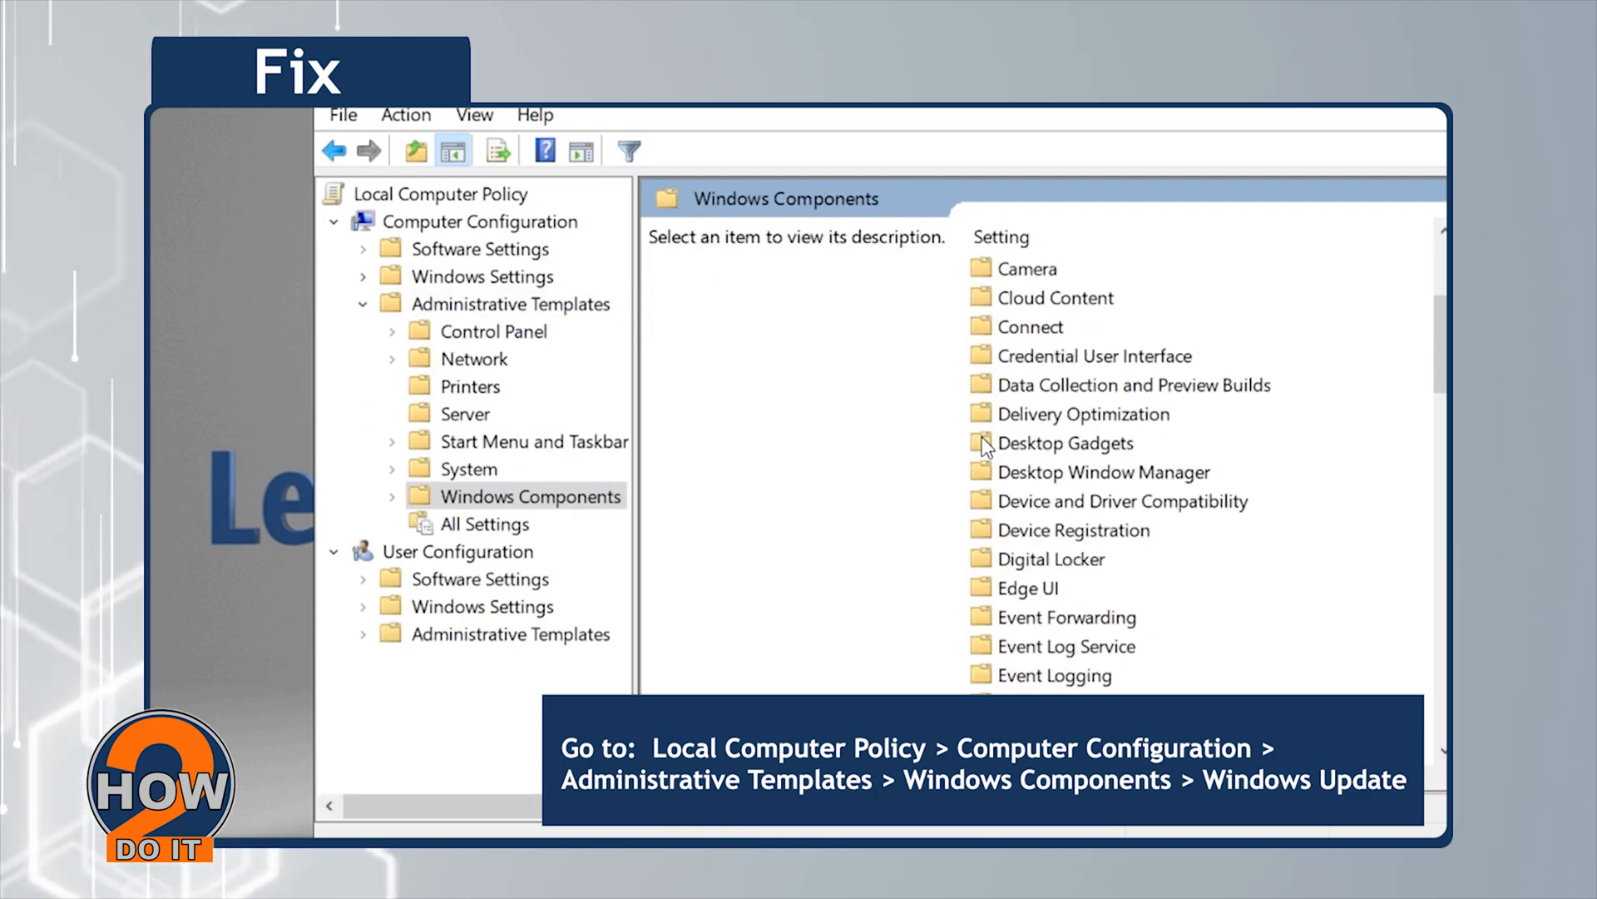
{"action": "scroll", "scroll_direction": "down", "scroll_amount": 3}
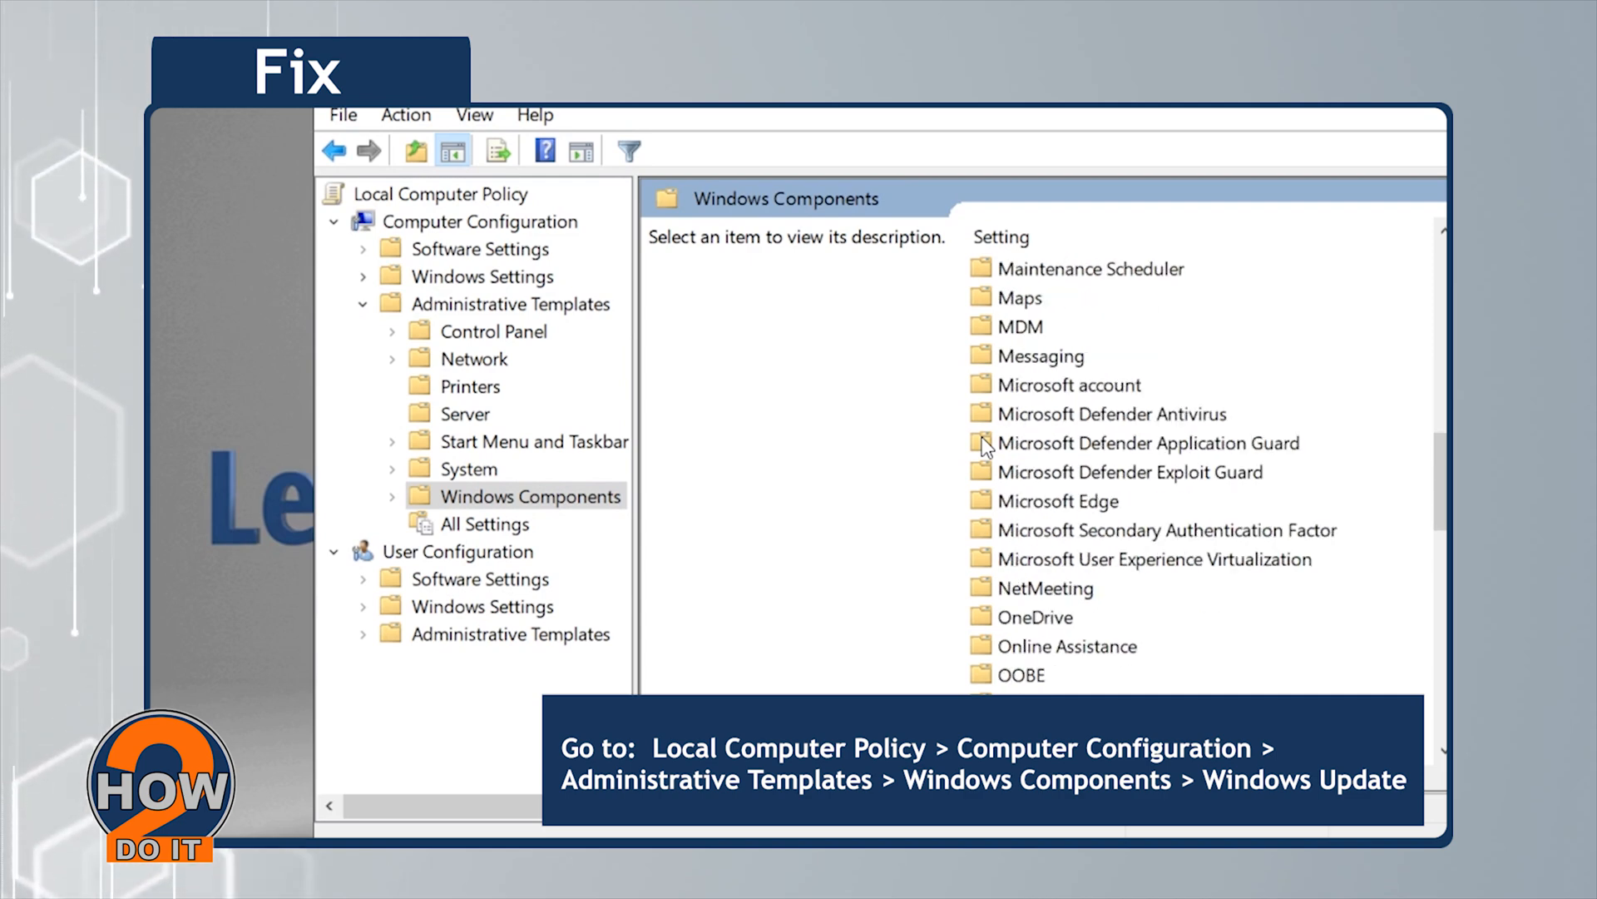
{"action": "scroll", "scroll_direction": "down", "scroll_amount": 3}
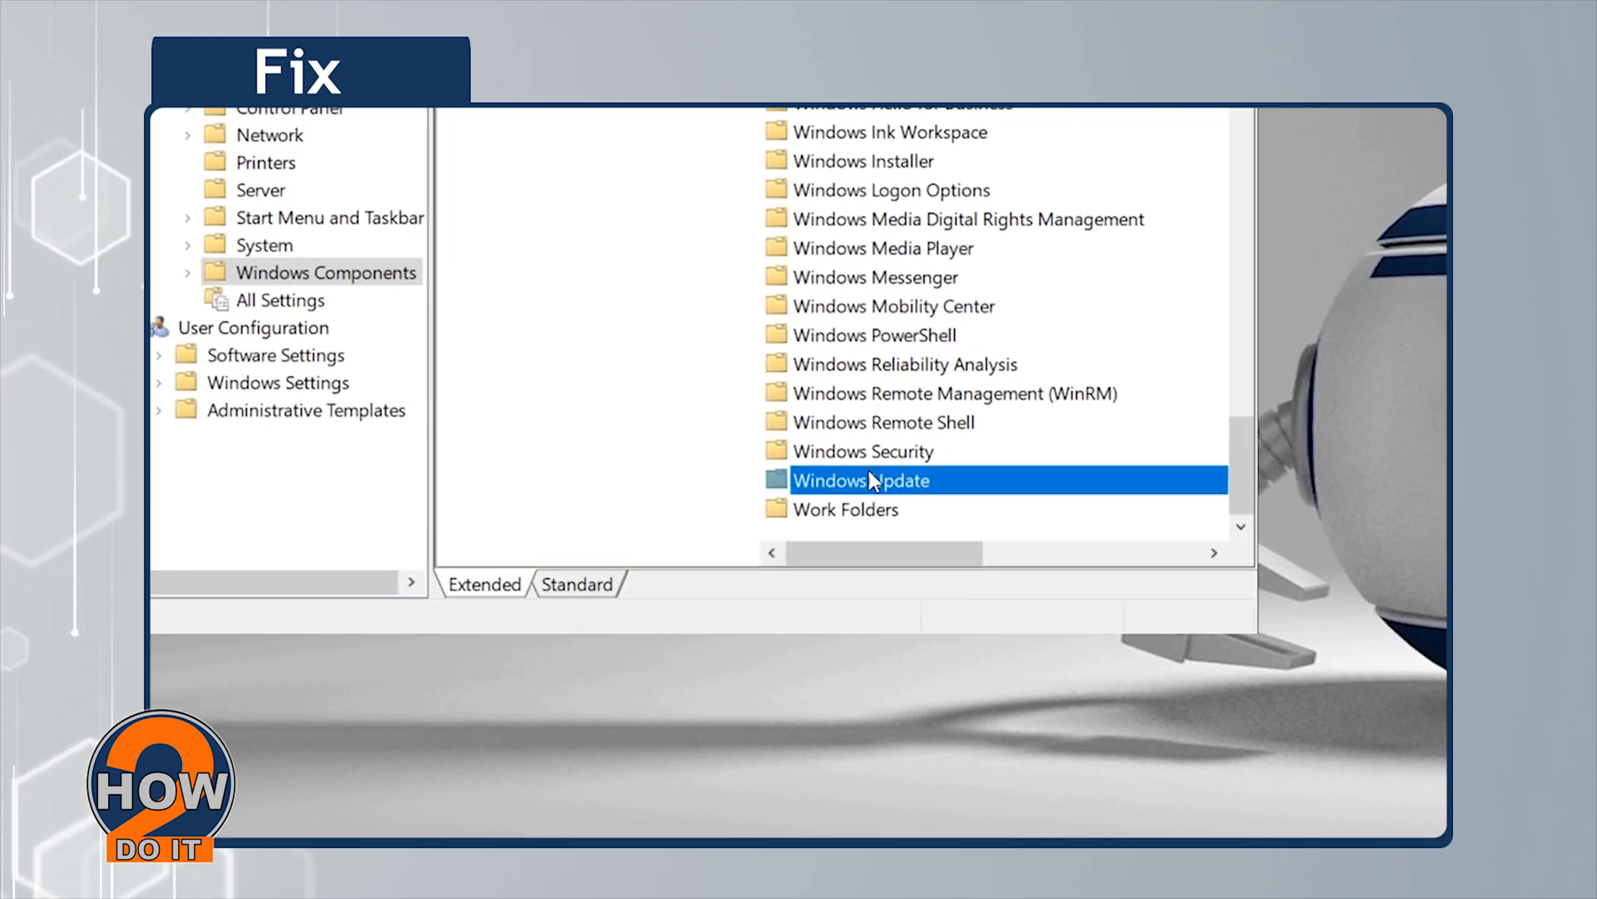
- Open the Windows Update folder and select 'Specify intranet Microsoft update service location'
{"action": "left_click", "coordinate": [861, 480]}
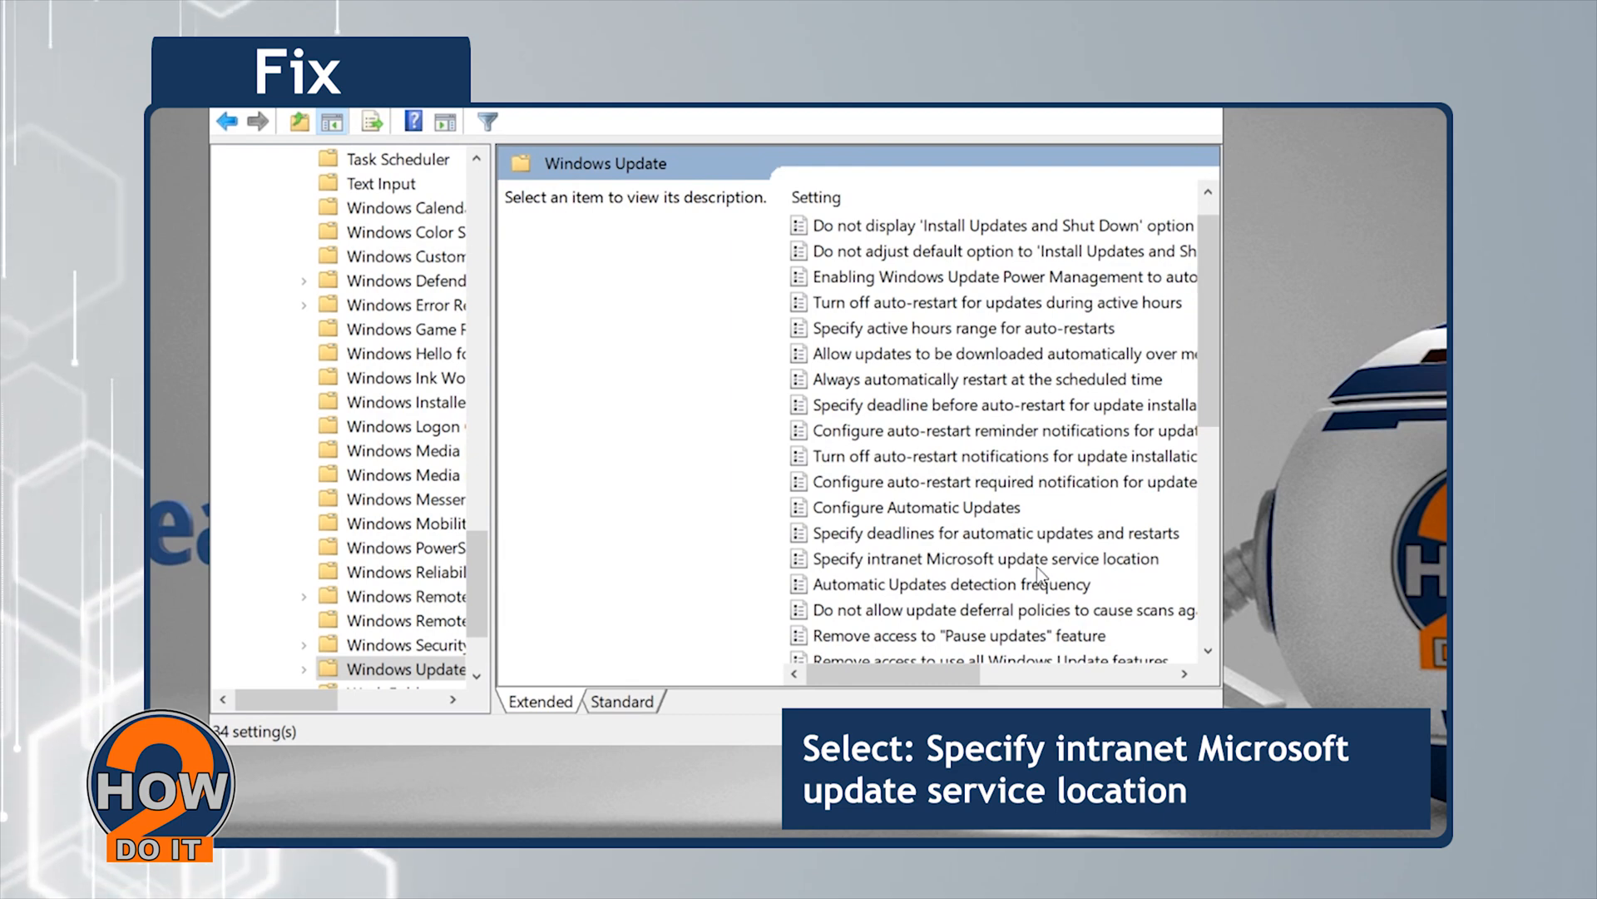
{"action": "left_click", "coordinate": [984, 558]}
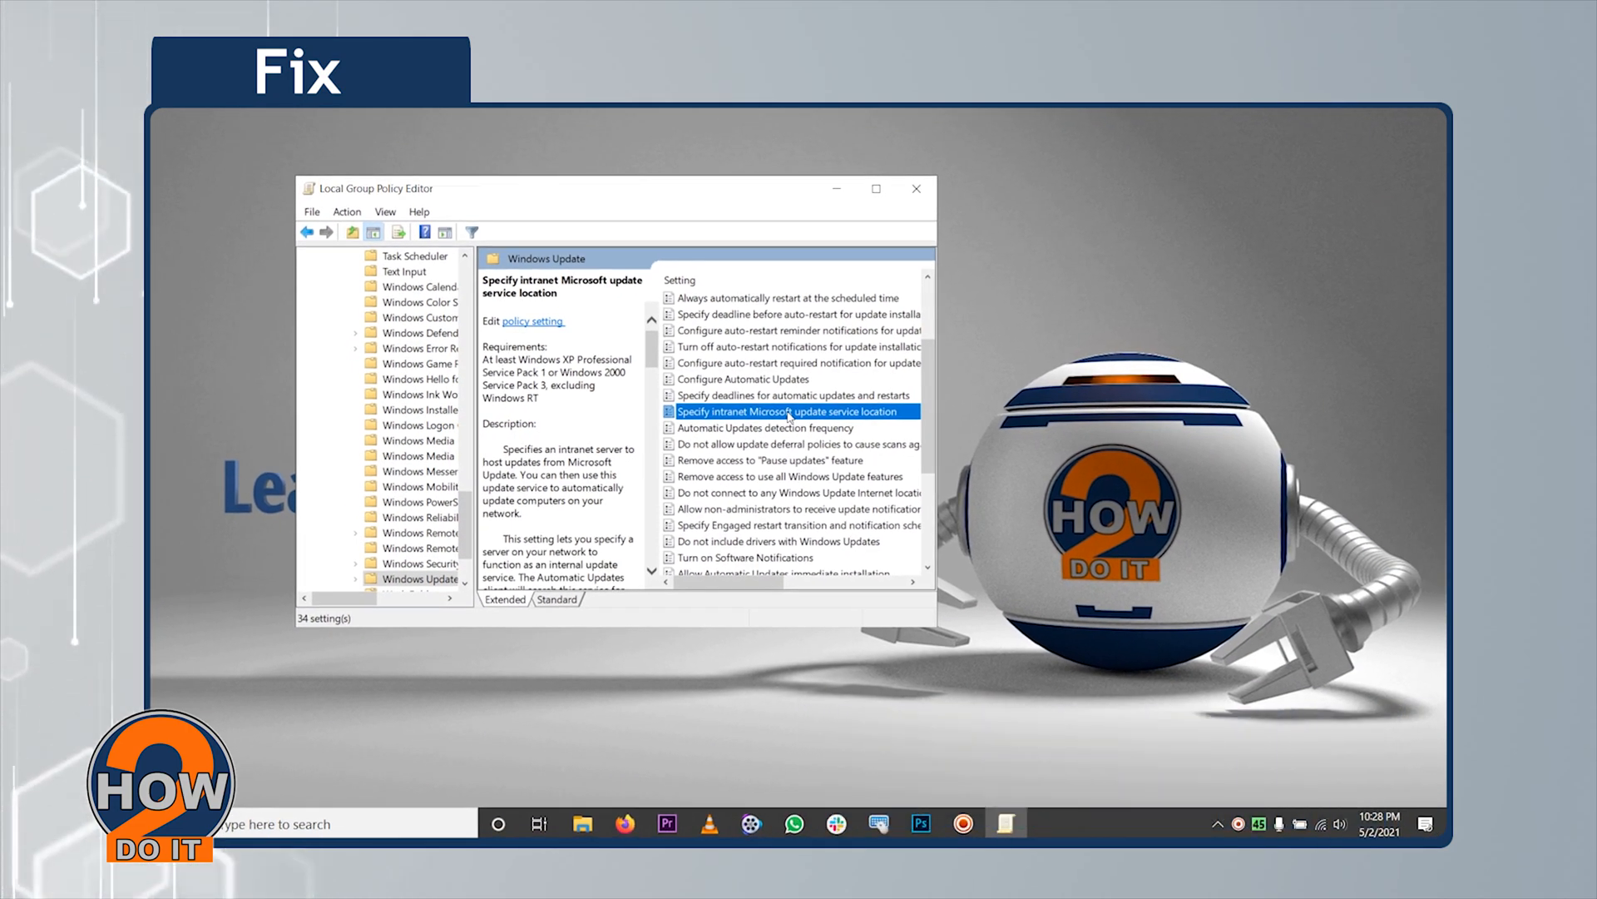
- Open the properties dialog of 'Specify intranet Microsoft update service location'
{"action": "double_click", "coordinate": [789, 412]}
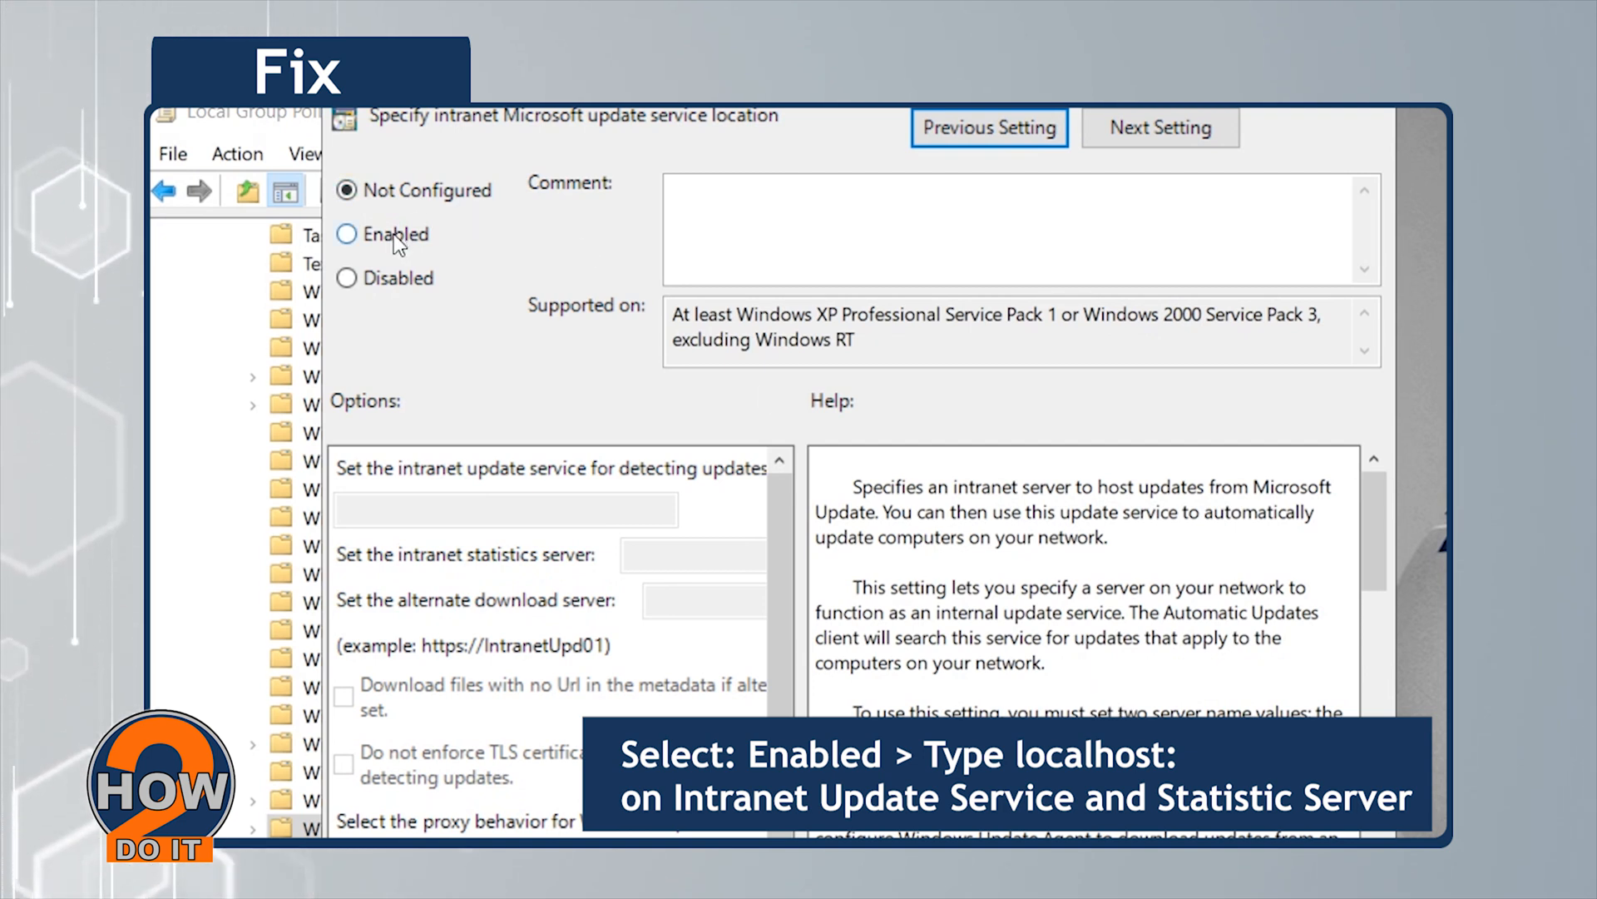
- Enable the policy and enter localhost as update service and statistics server
{"action": "left_click", "coordinate": [348, 234]}
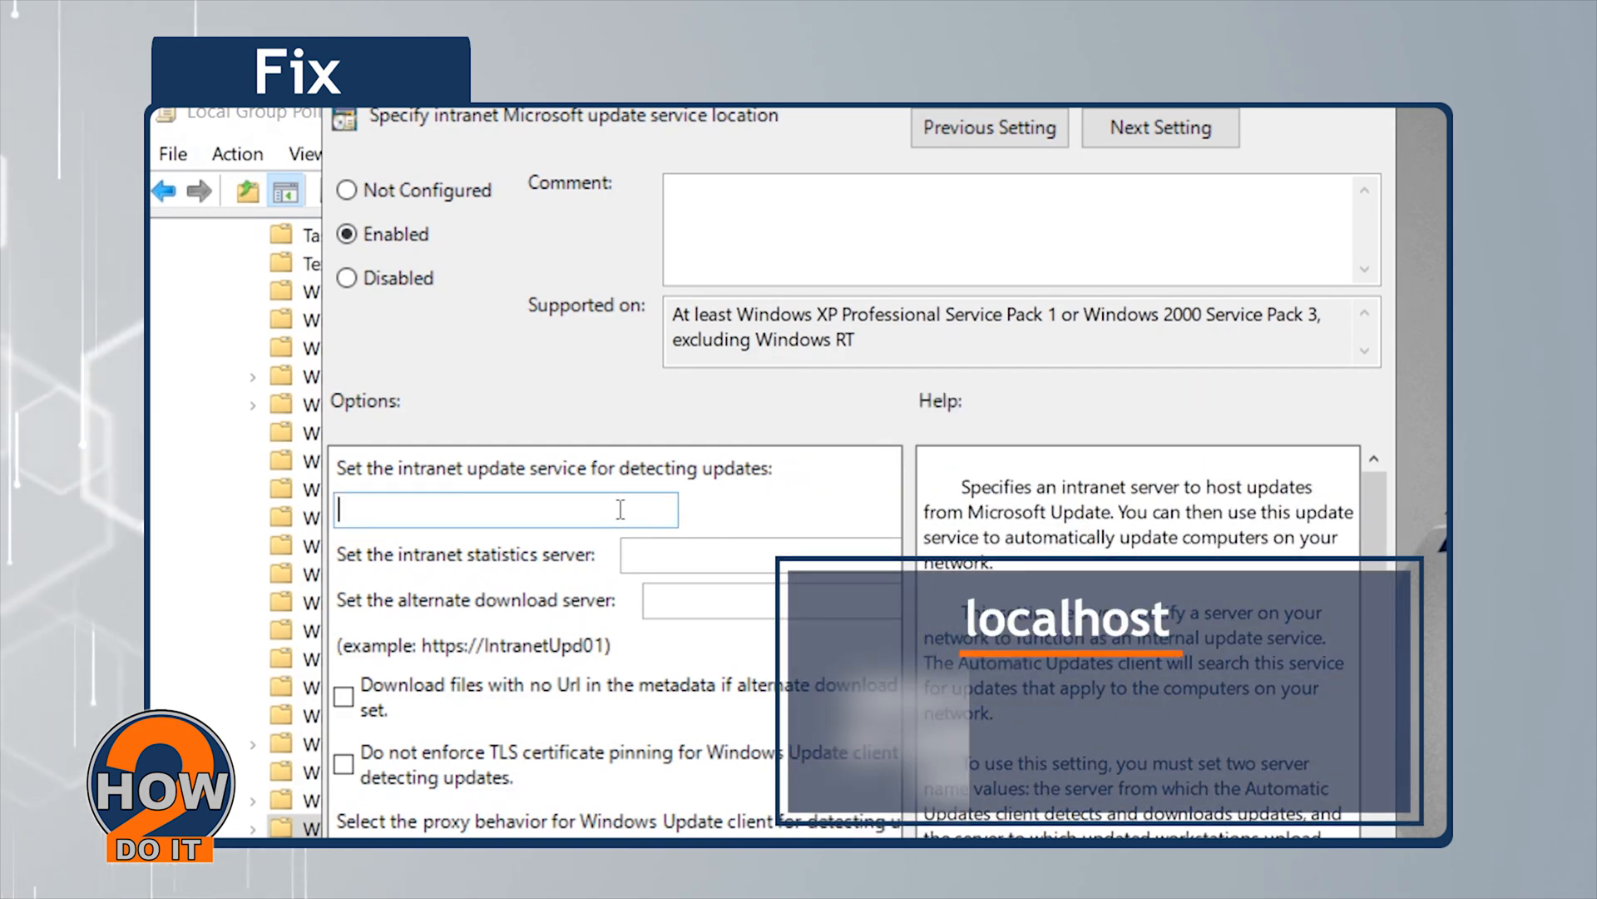
{"action": "type", "text": "loca"}
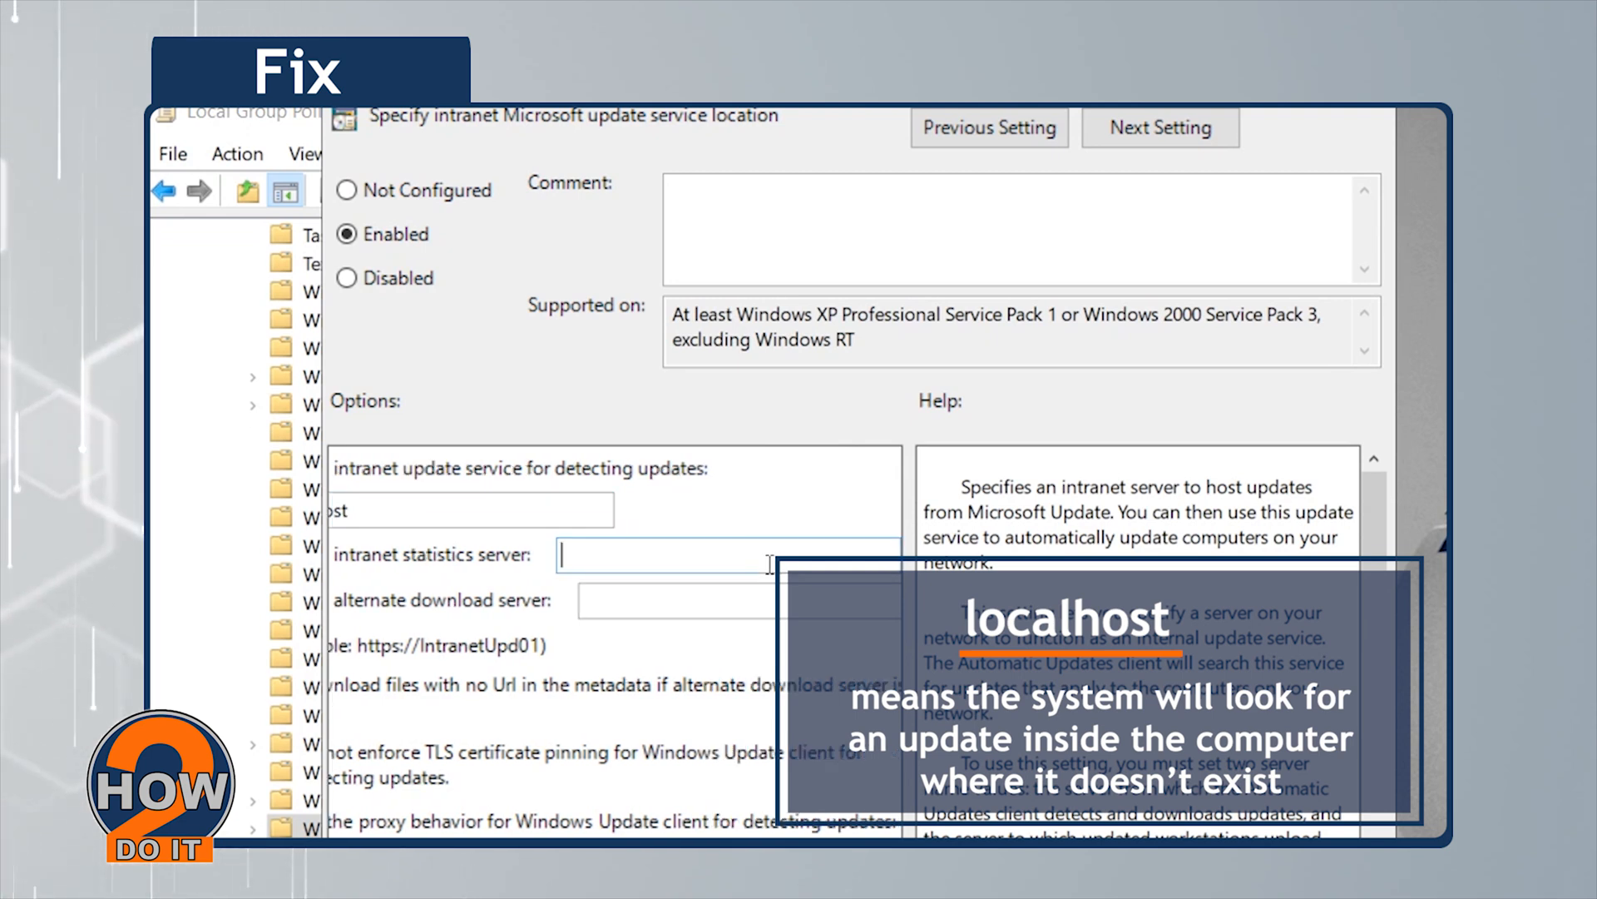
{"action": "type", "text": "lo"}
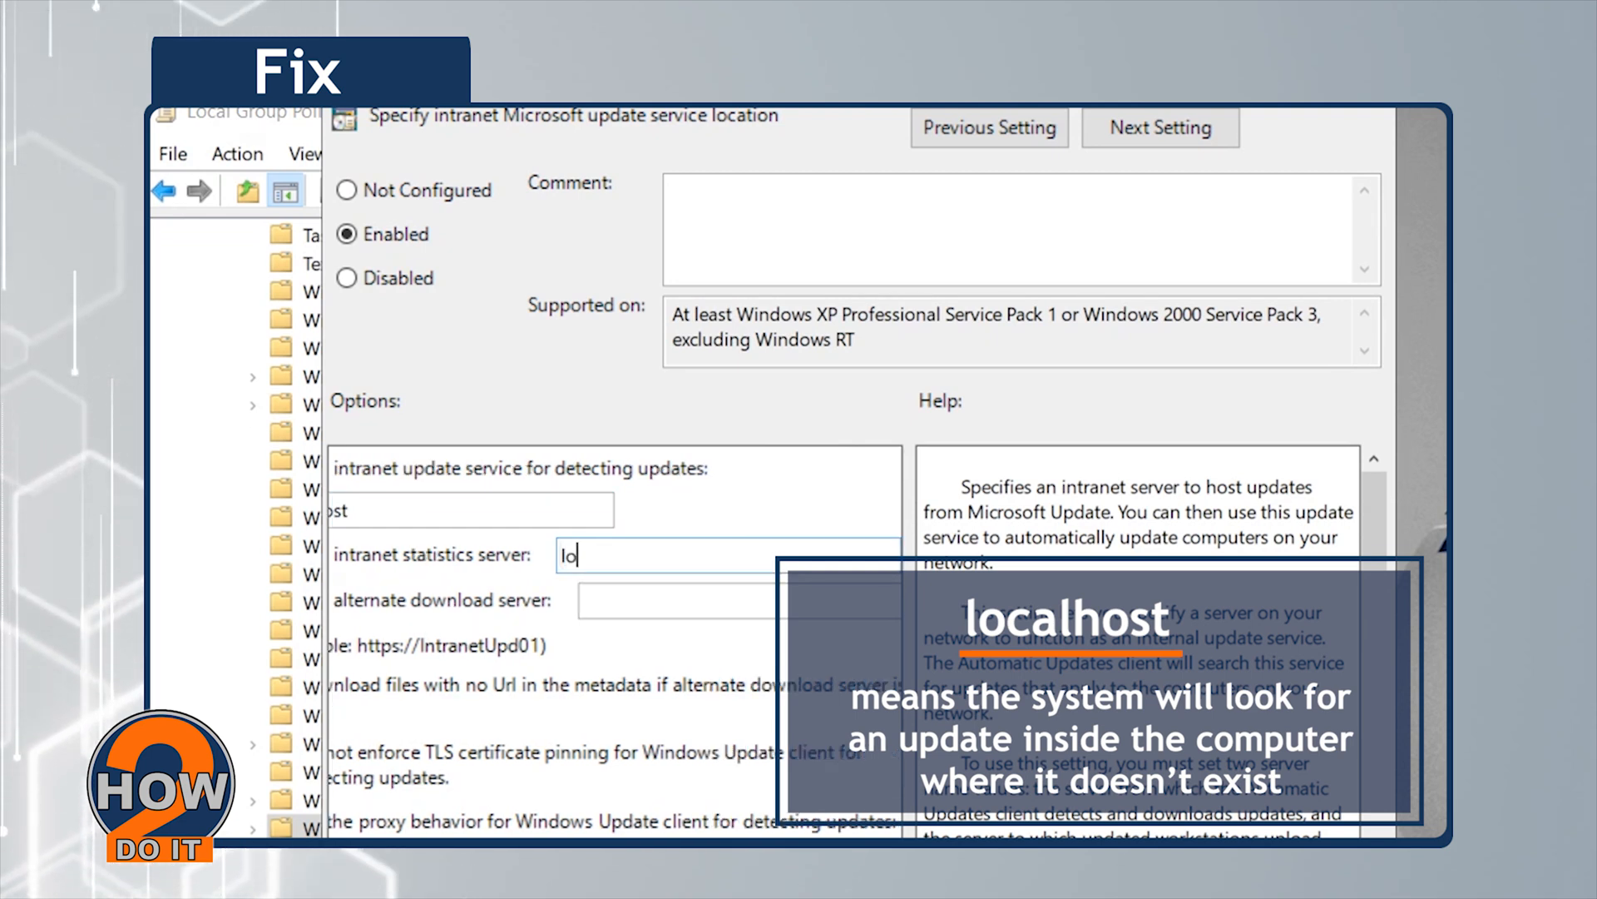
{"action": "type", "text": "calhost"}
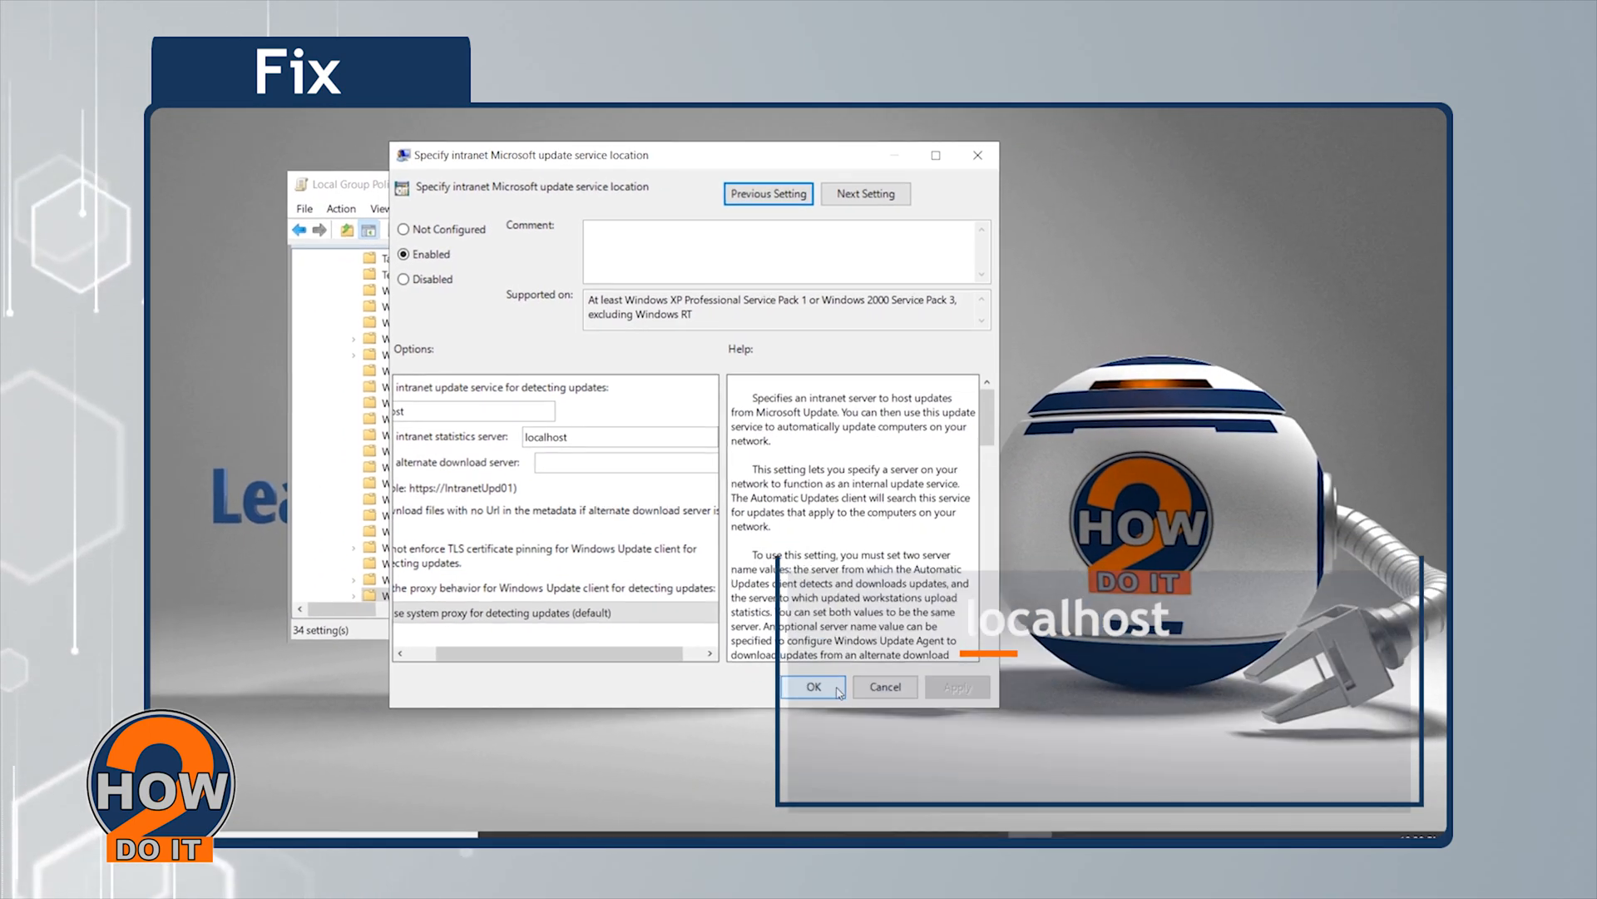
- Confirm the policy dialog with OK and close the Local Group Policy Editor
{"action": "left_click", "coordinate": [812, 686]}
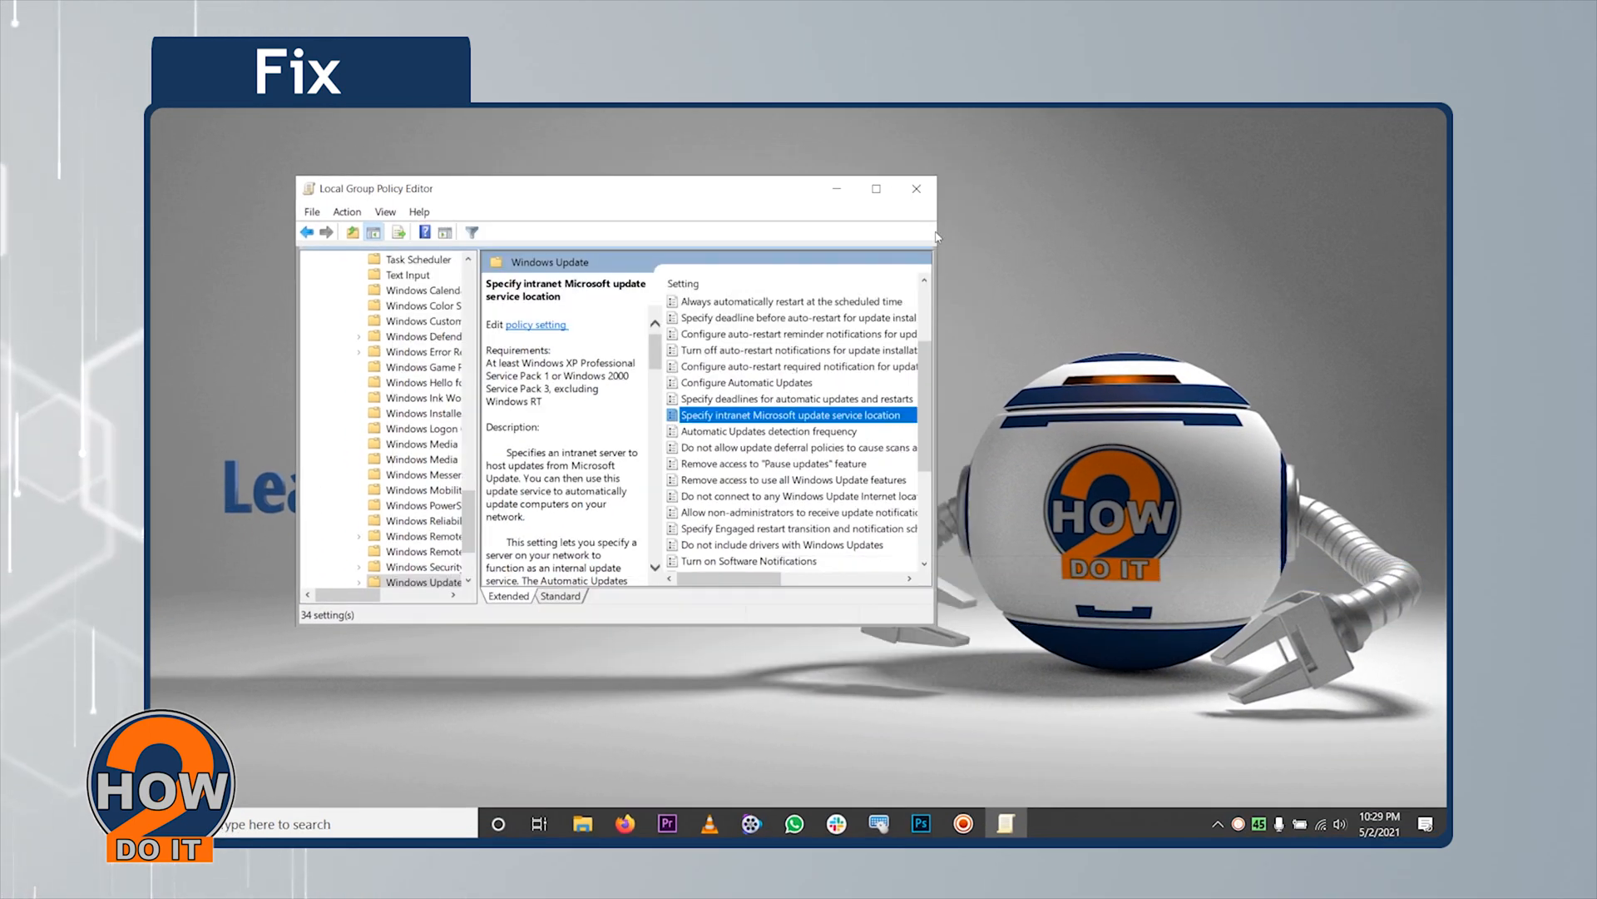
{"action": "left_click", "coordinate": [915, 189]}
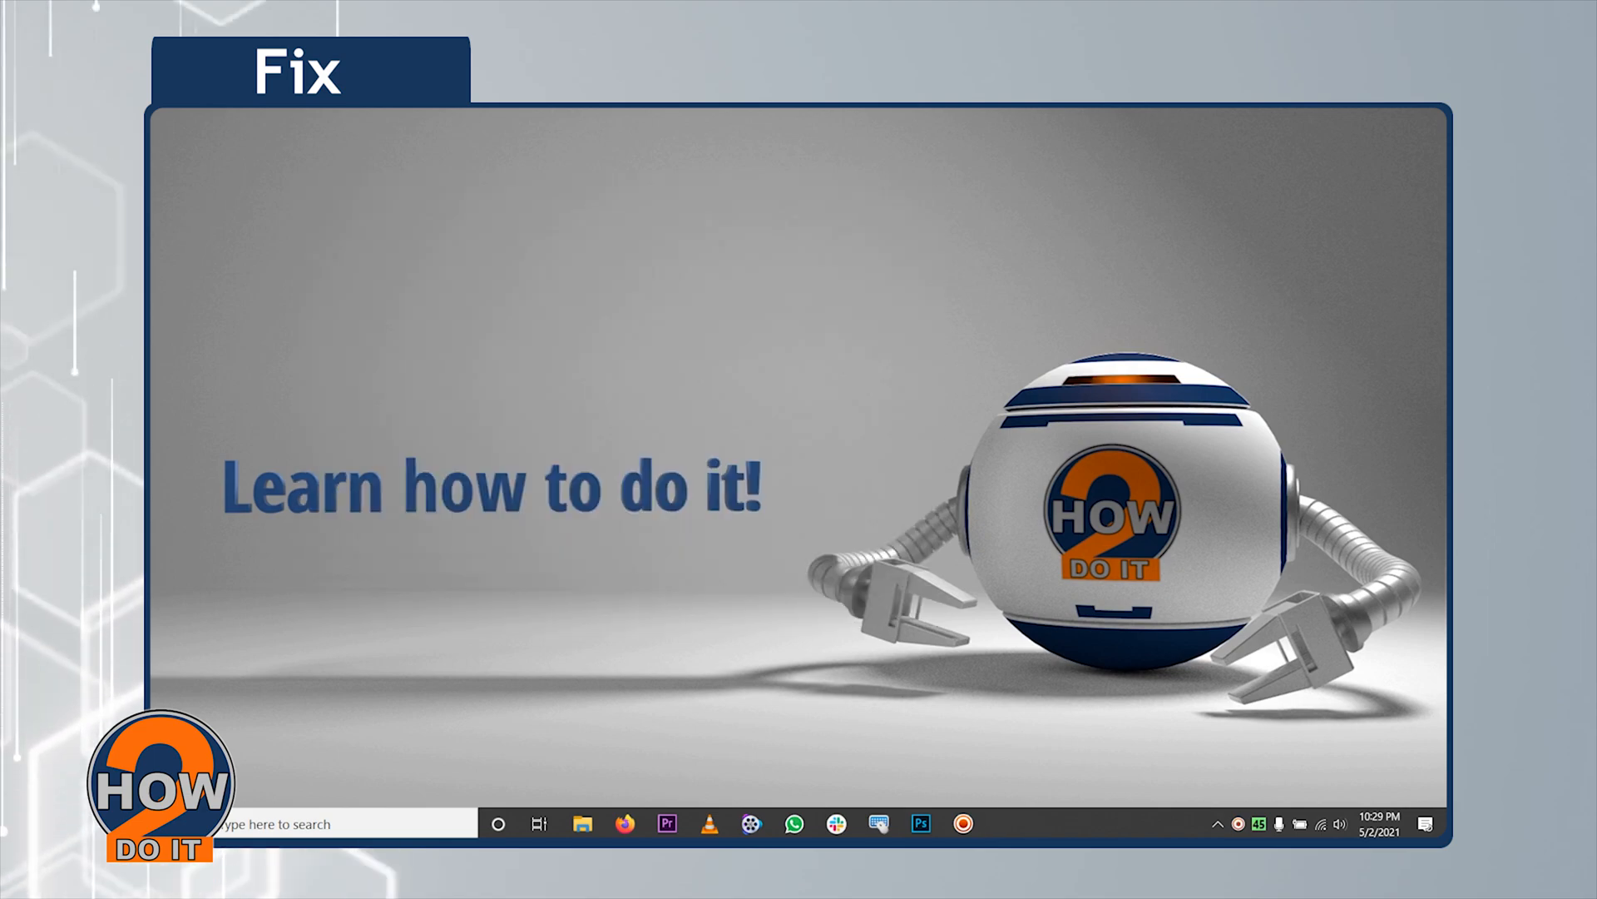